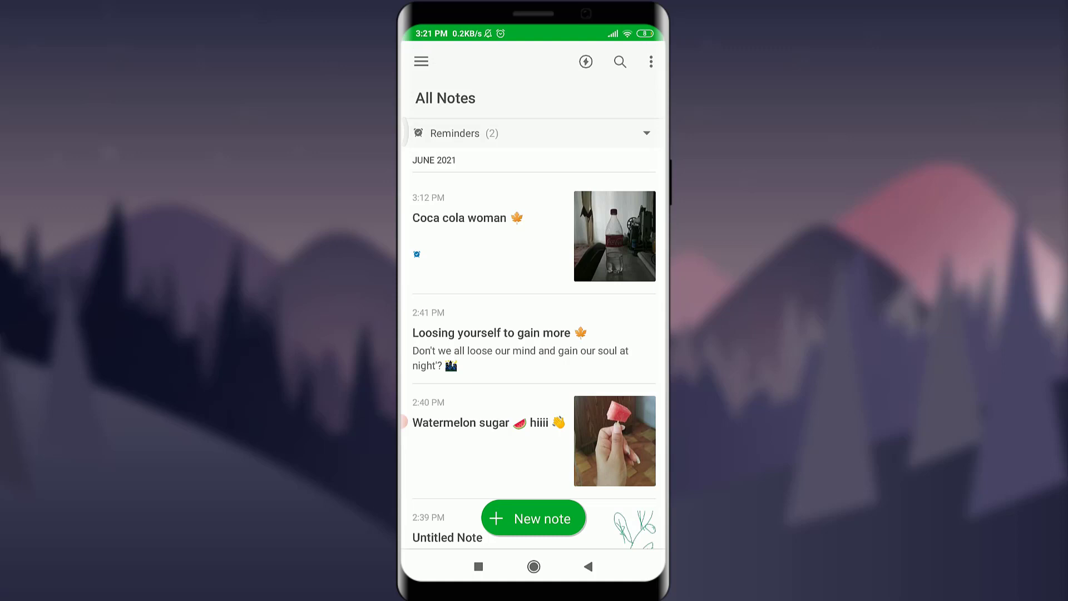
Step: Navigate from the side menu to the Notebooks list to reach a notebook's share option
{"action": "left_click", "coordinate": [421, 61]}
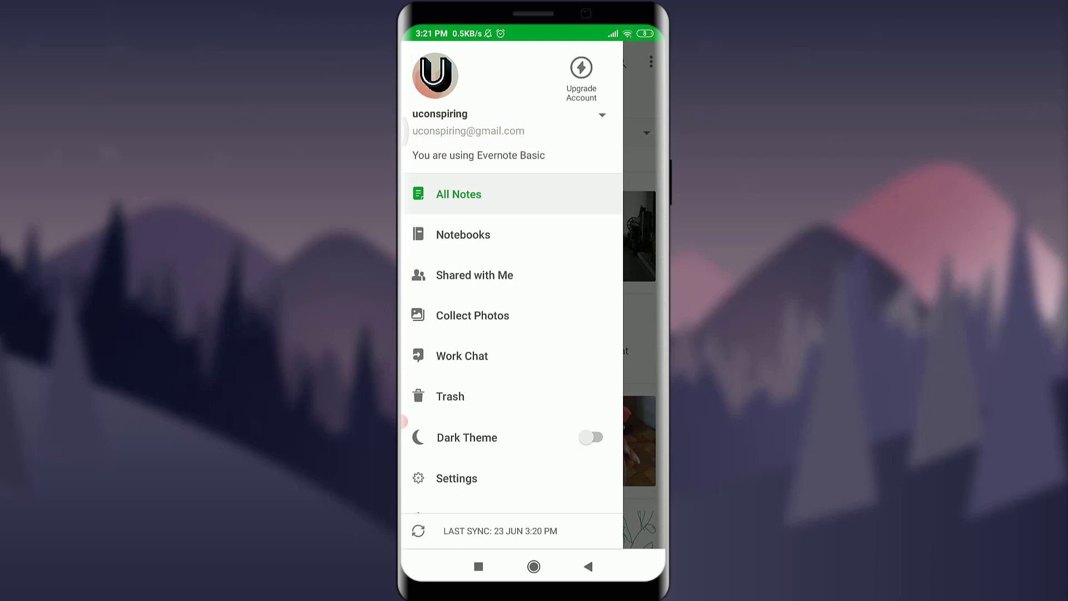
{"action": "left_click", "coordinate": [463, 235]}
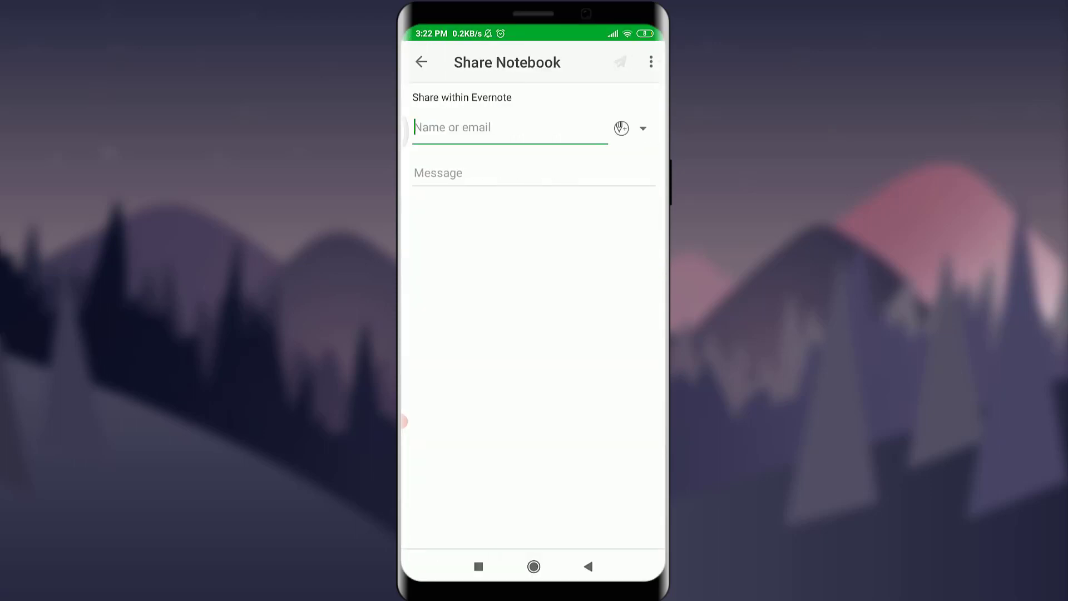
Step: Enter 'vines' in the Name or email field and add the suggested Gmail contact as recipient
{"action": "left_click", "coordinate": [510, 126]}
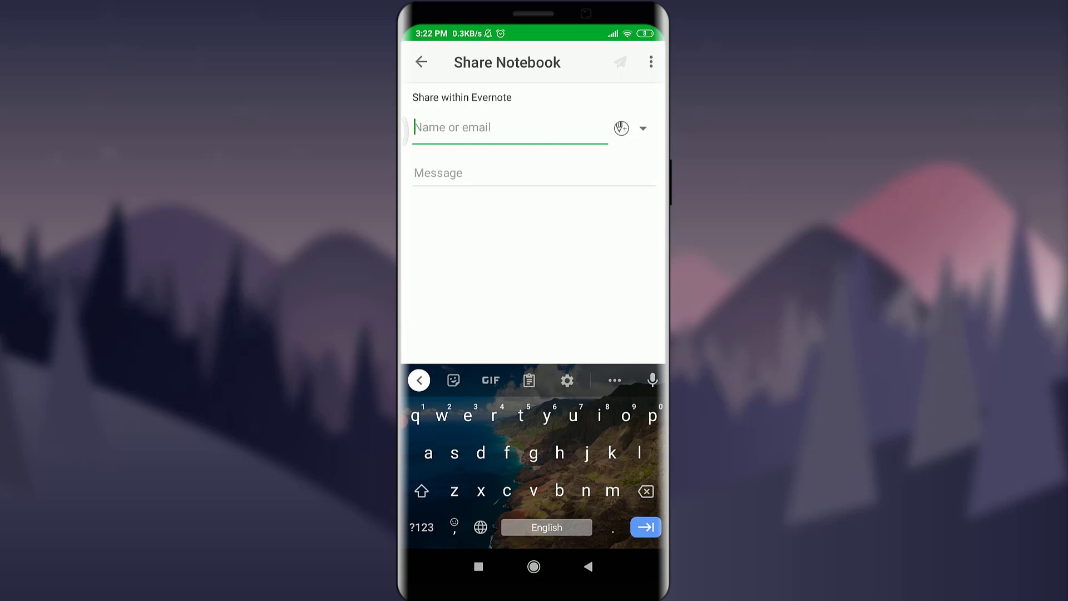
{"action": "type", "text": "vines"}
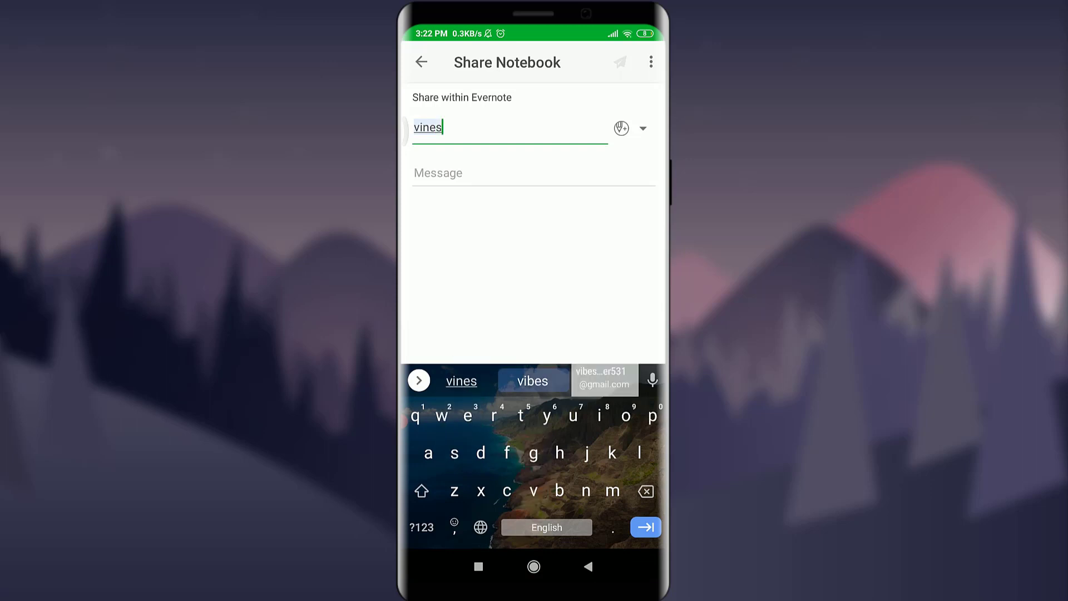
{"action": "left_click", "coordinate": [604, 379]}
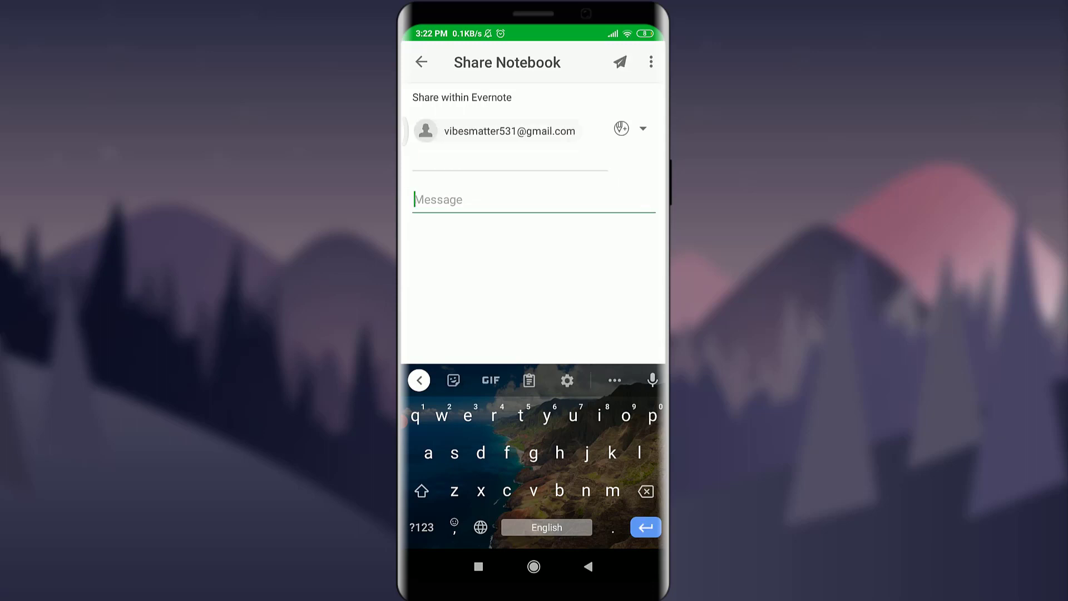
Step: Write the invitation message 'Have a great day 😊' and bring up the permission choices
{"action": "type", "text": "H"}
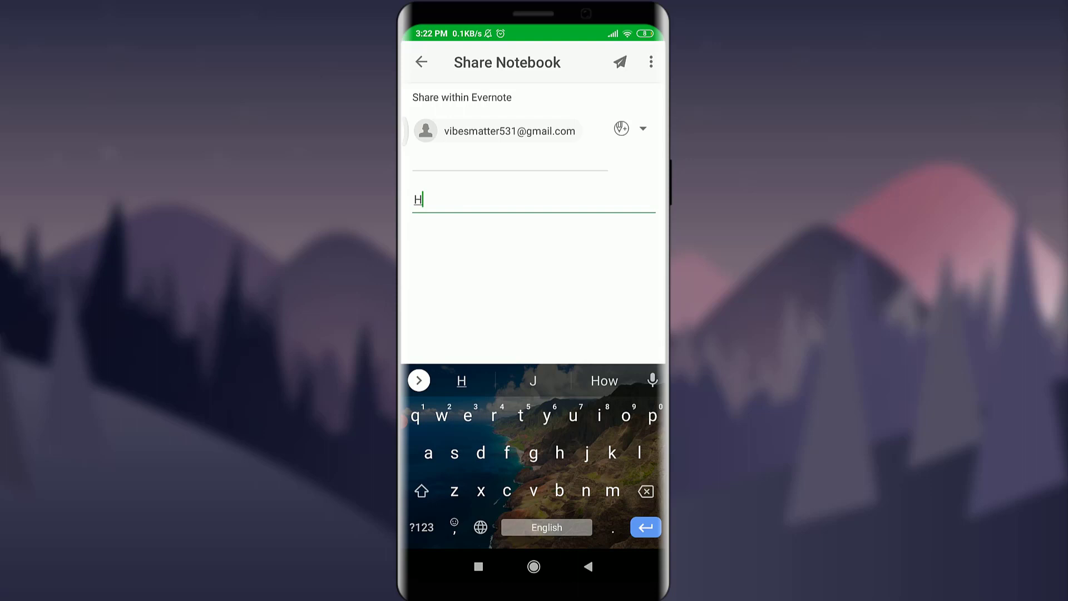
{"action": "type", "text": "ave a great day 😊"}
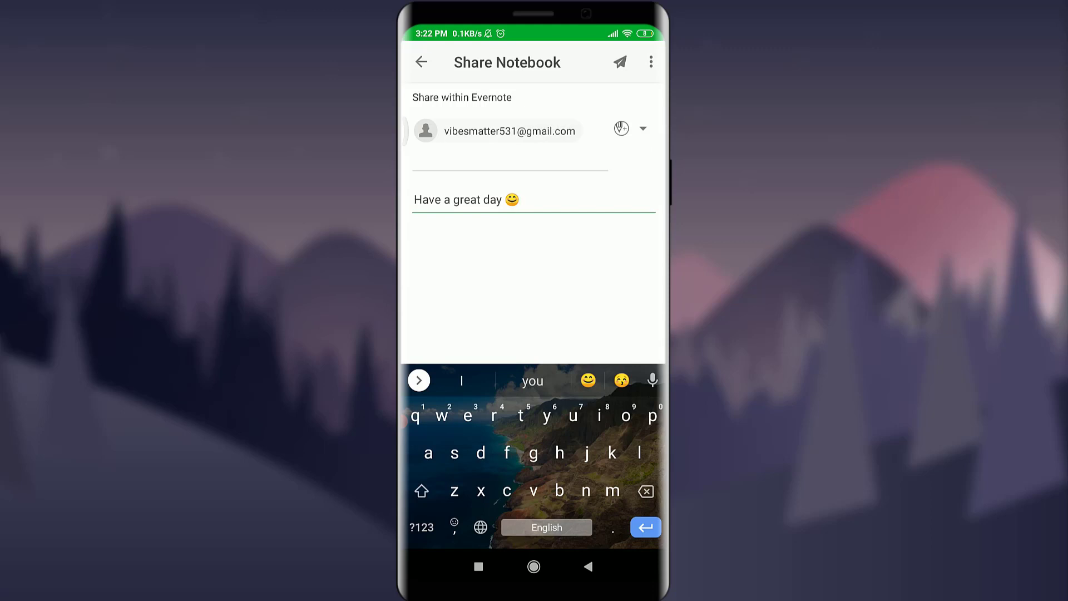
{"action": "left_click", "coordinate": [642, 129]}
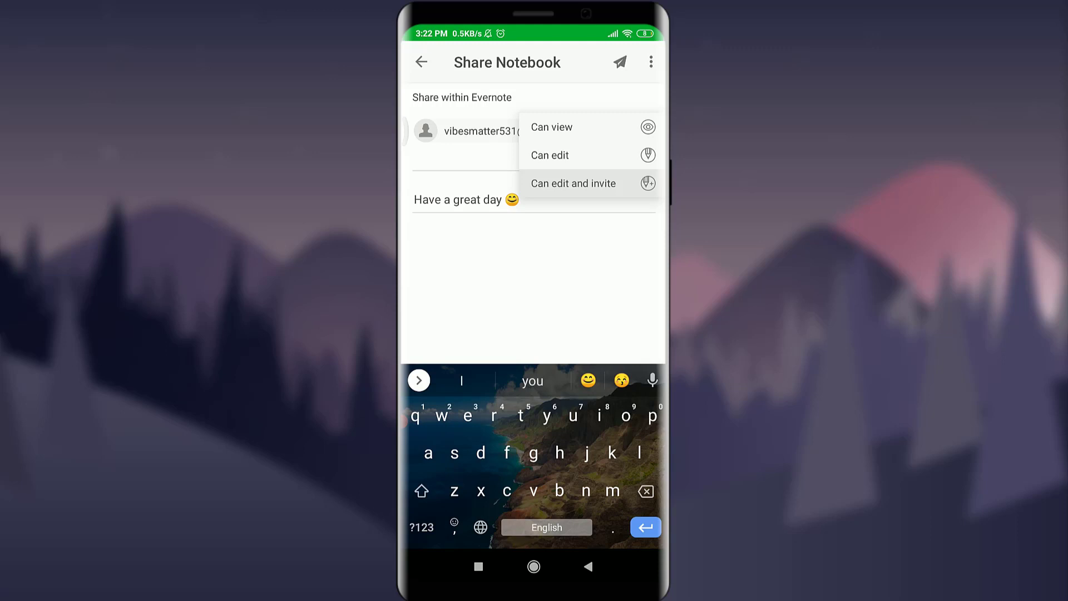
Step: Grant the recipient 'Can edit and invite' permission and send the notebook invitation
{"action": "left_click", "coordinate": [574, 183]}
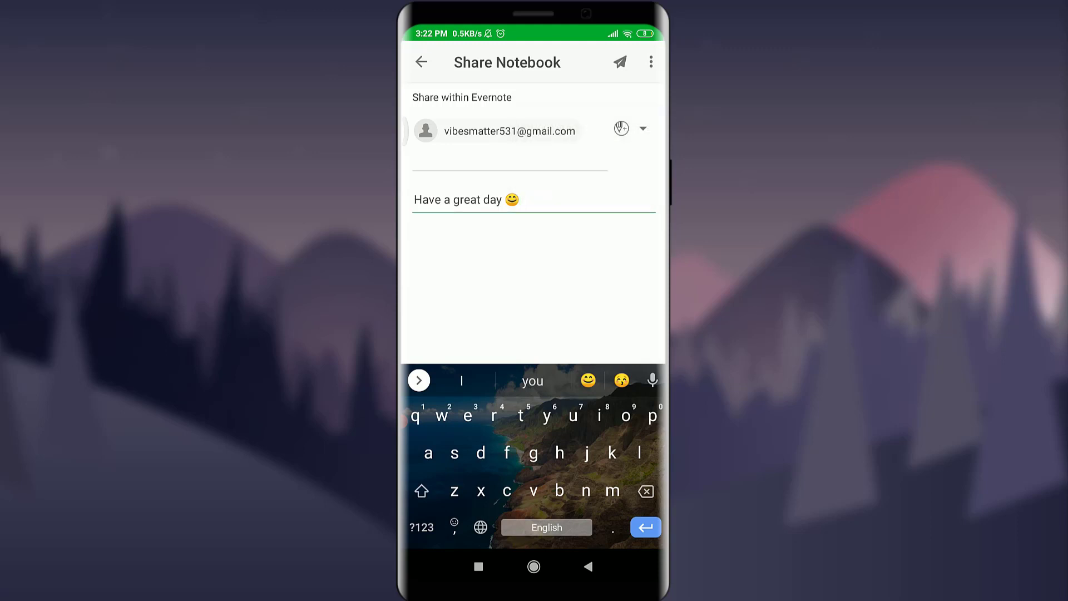
{"action": "left_click", "coordinate": [641, 128]}
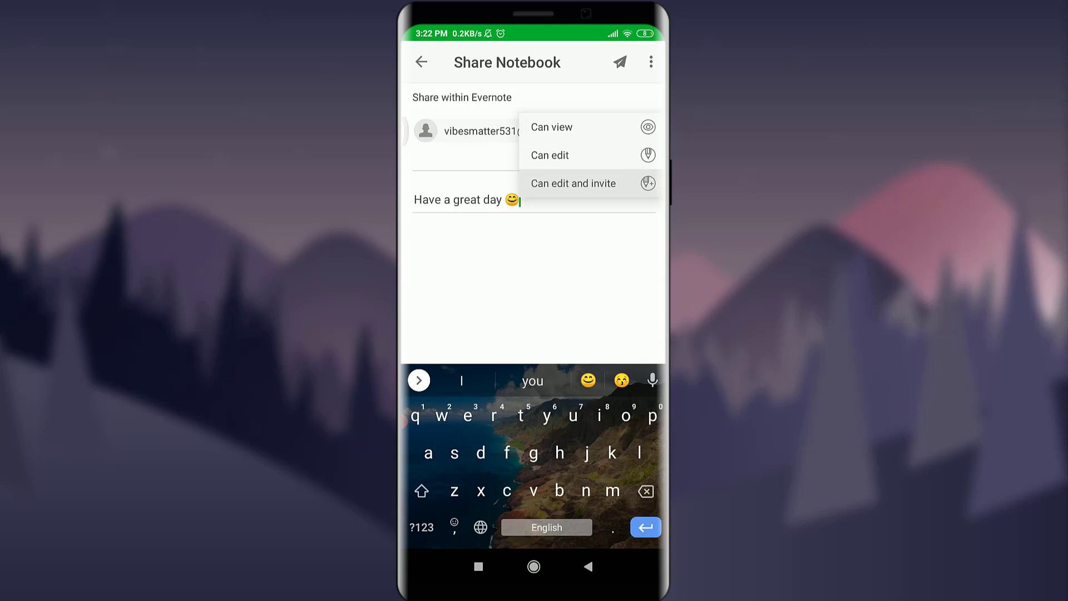
{"action": "left_click", "coordinate": [573, 183]}
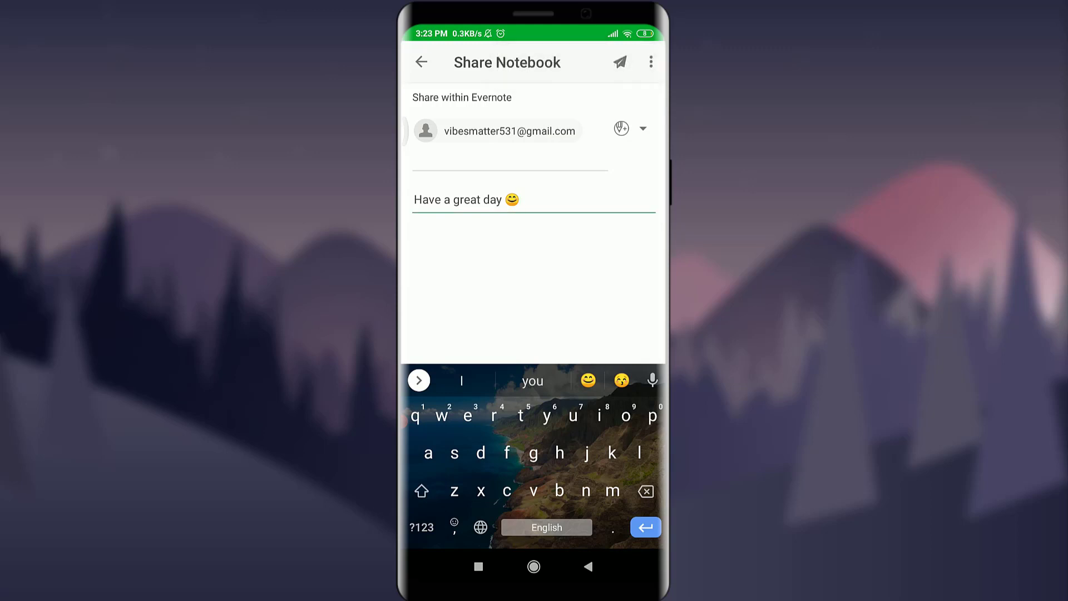
{"action": "left_click", "coordinate": [618, 62]}
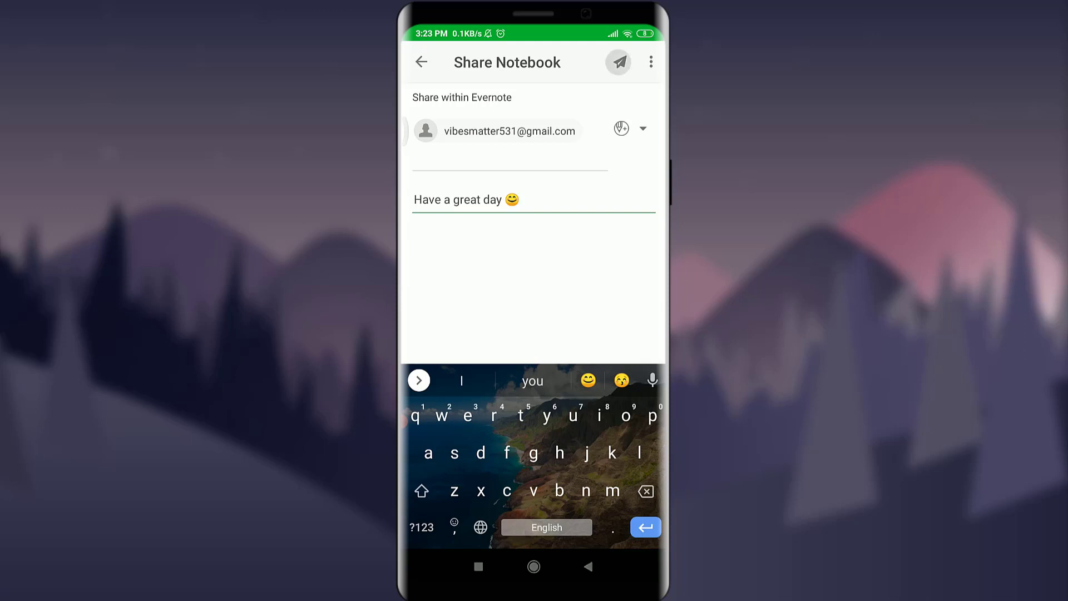
{"action": "left_click", "coordinate": [618, 63]}
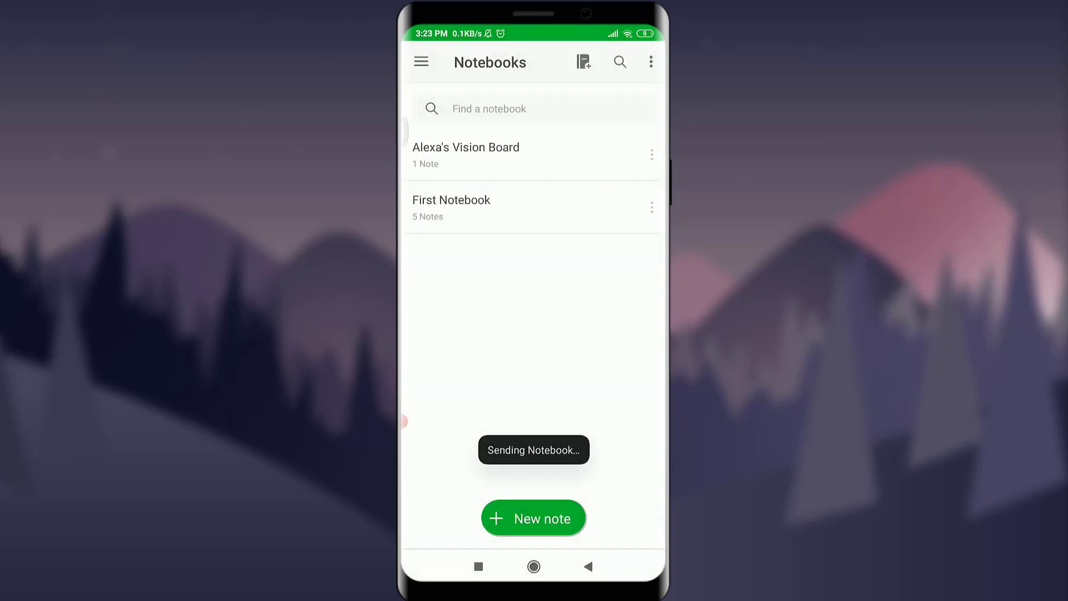